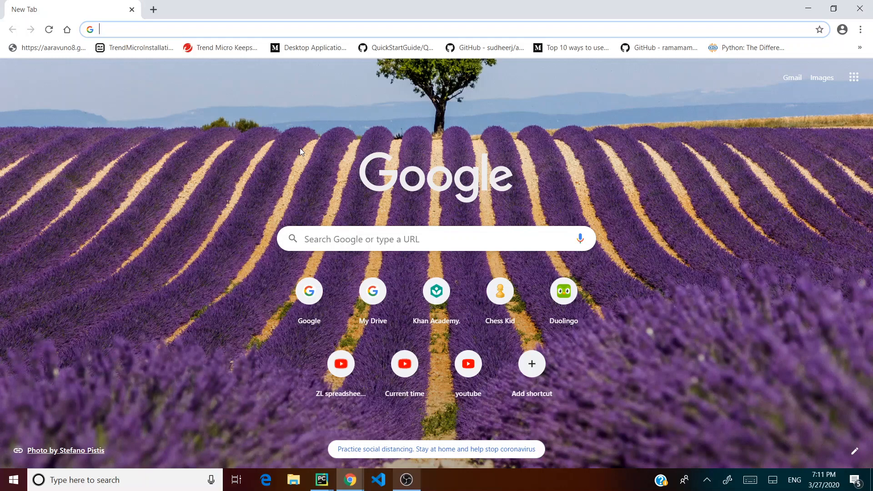
mouse_move(354, 158)
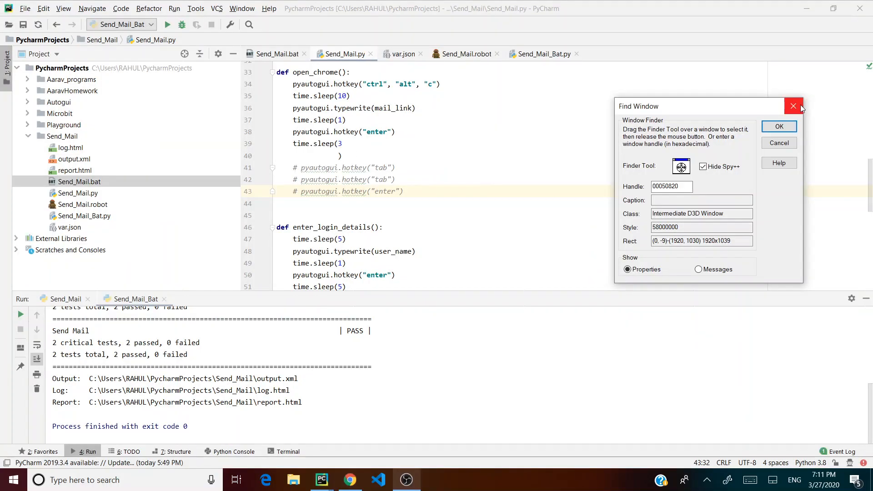
Close the Find Window properties dialog to reveal the Send_Mail.py editor
left_click(792, 105)
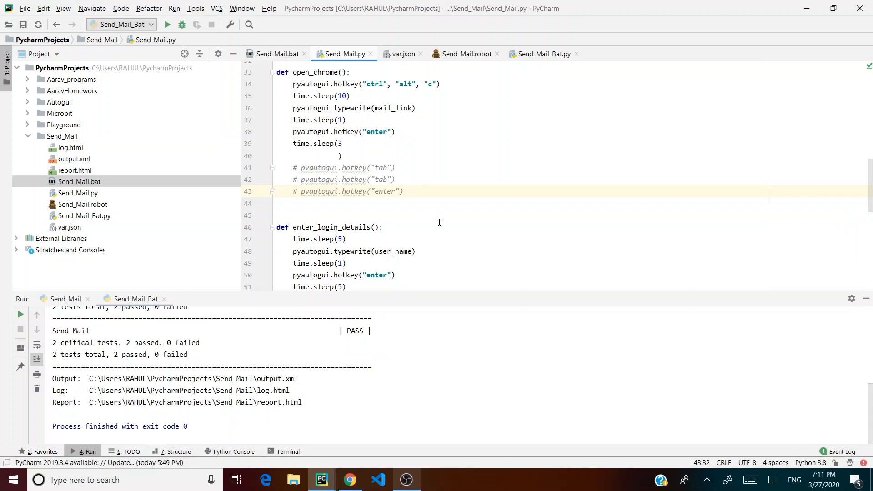
mouse_move(539, 58)
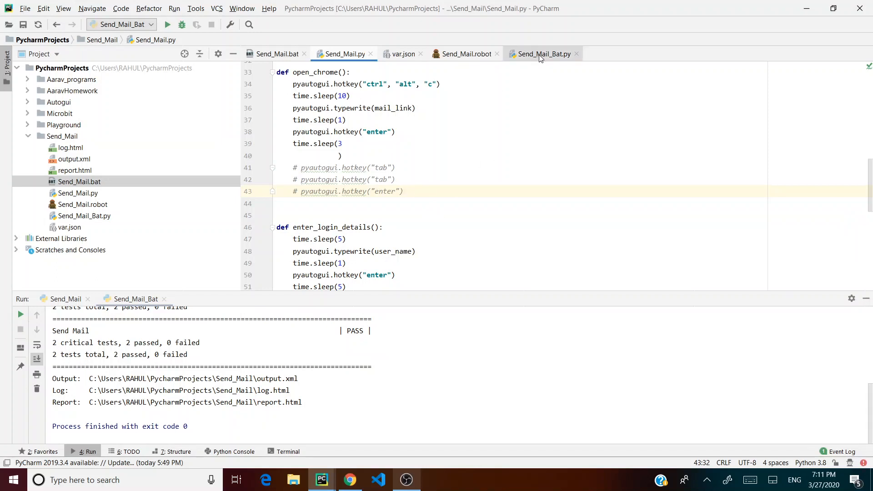
Run Send_Mail_Bat.py, launching the Robot suite and a new Chrome tab
left_click(544, 53)
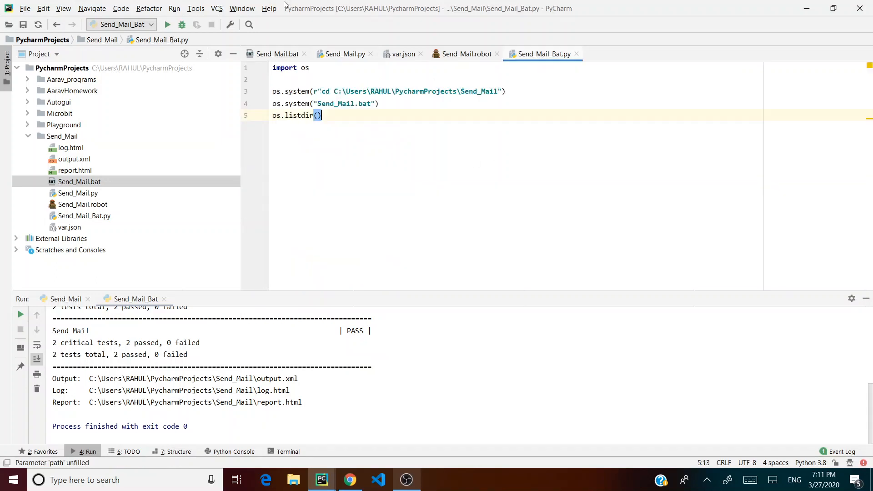
left_click(166, 25)
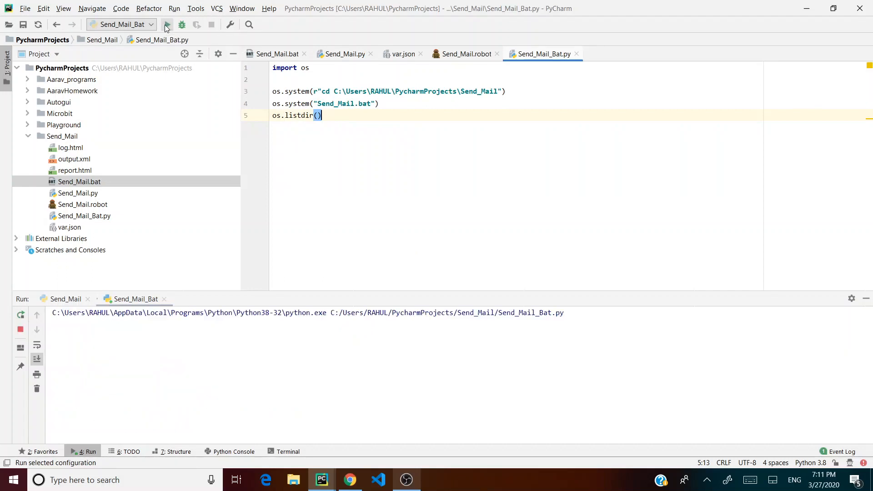
left_click(166, 24)
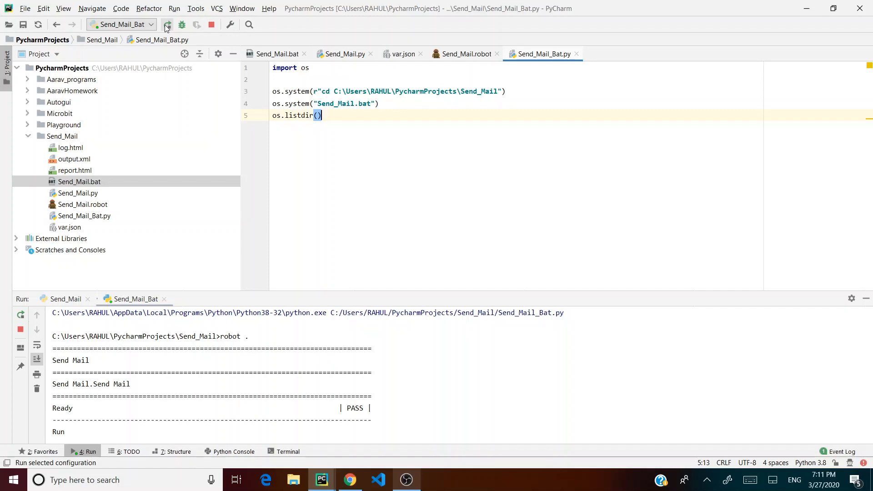
left_click(350, 479)
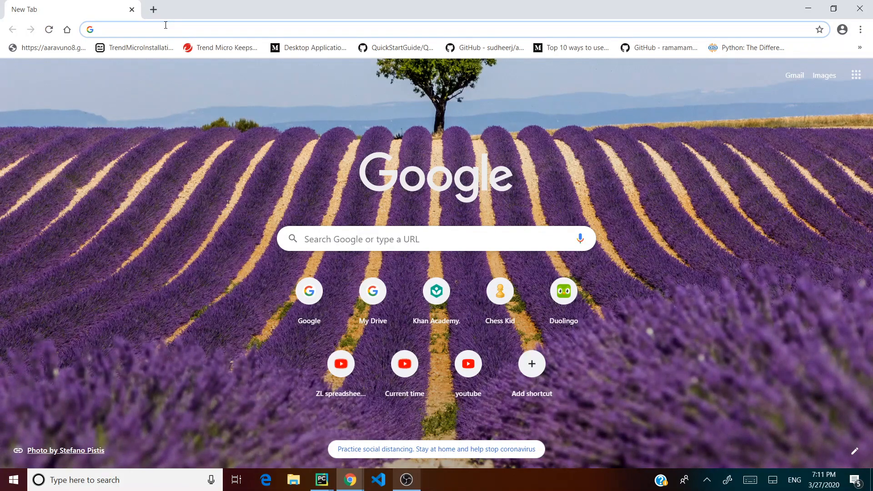
Go to gmail.com and sign in with the username and password to reach the inbox
type("gmail.com")
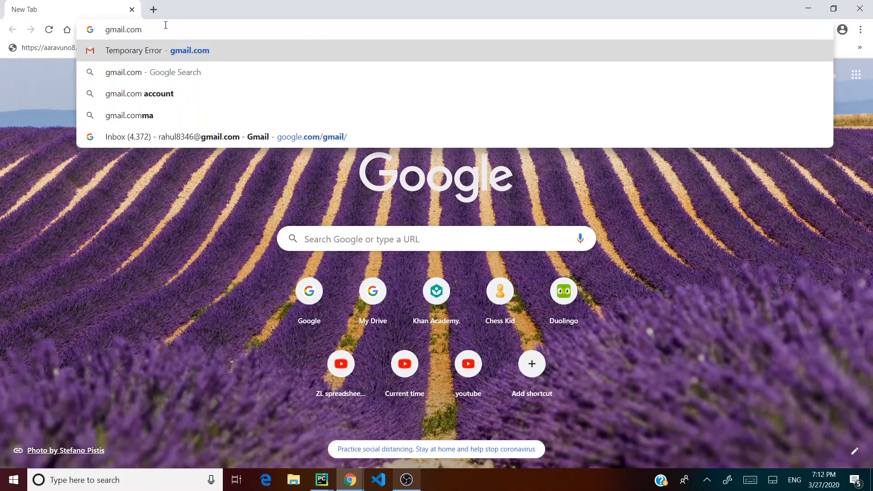
left_click(133, 50)
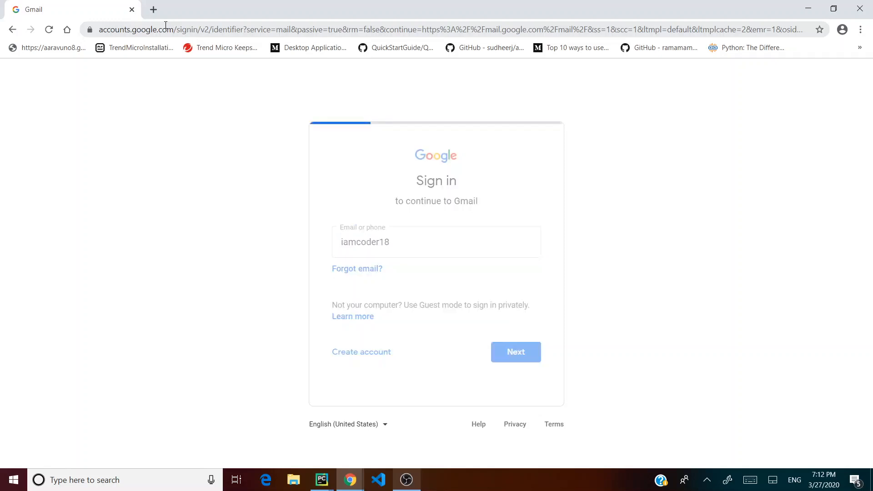
left_click(516, 352)
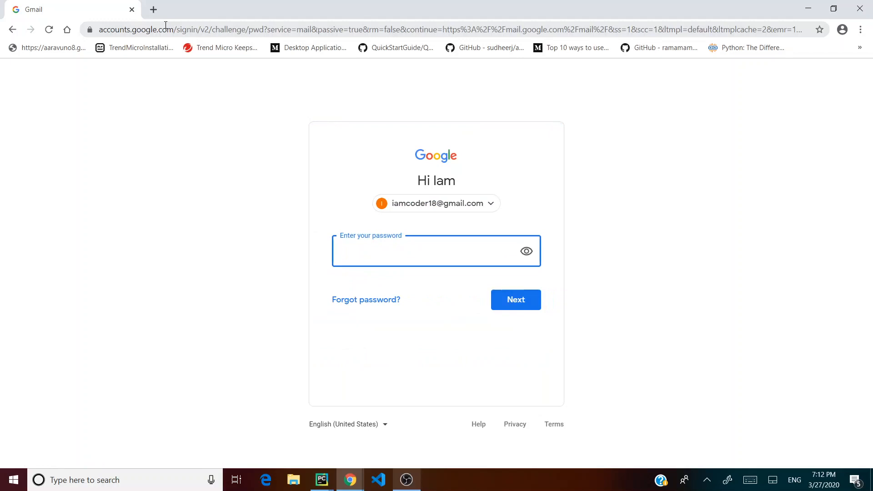
type("password")
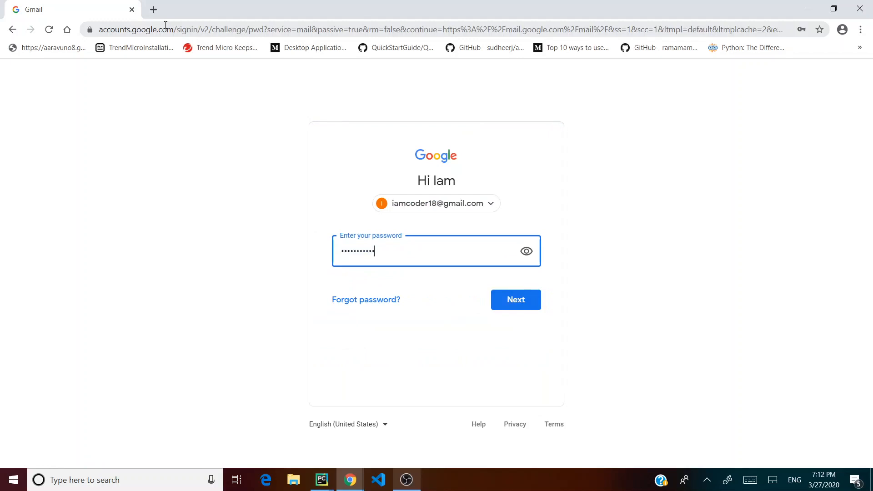
left_click(516, 299)
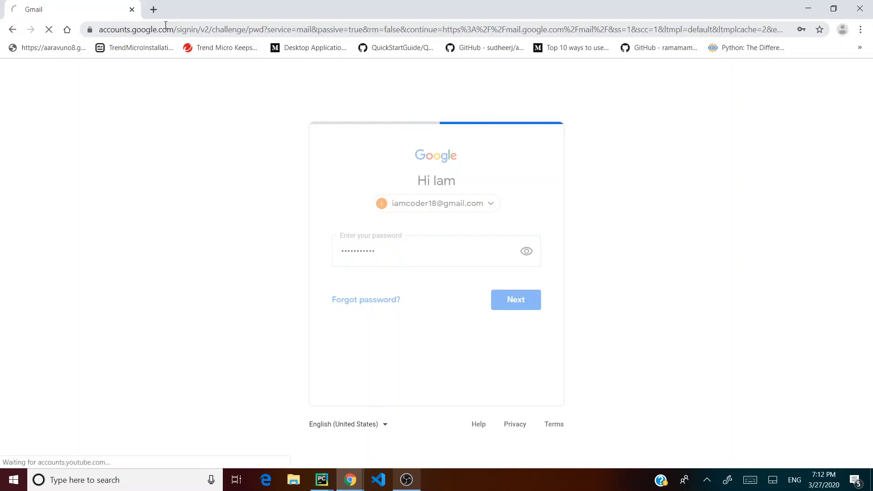
left_click(516, 300)
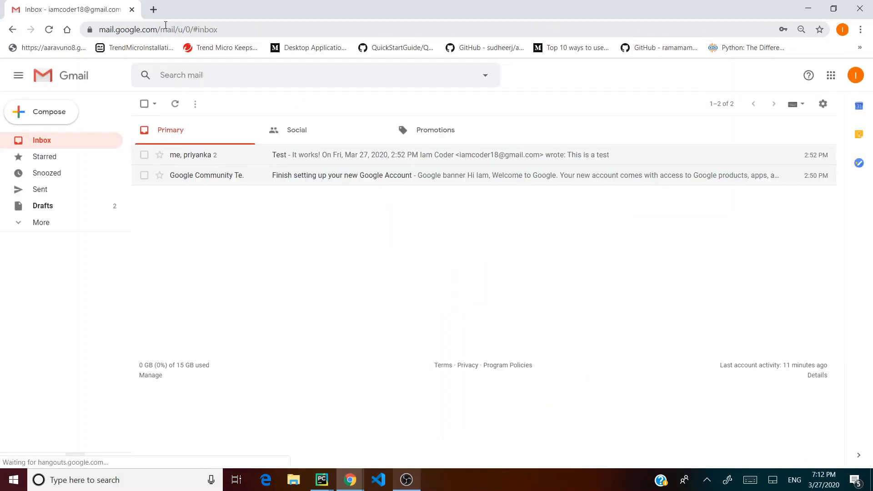
left_click(41, 112)
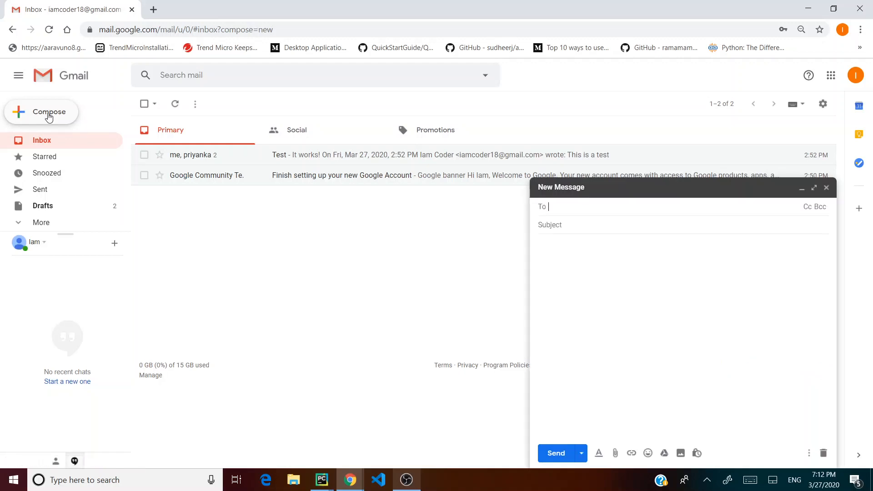
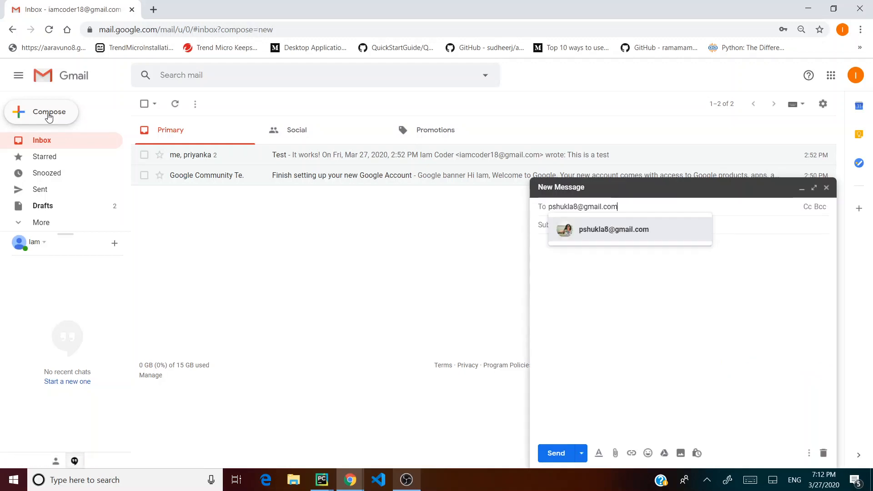
type("Test")
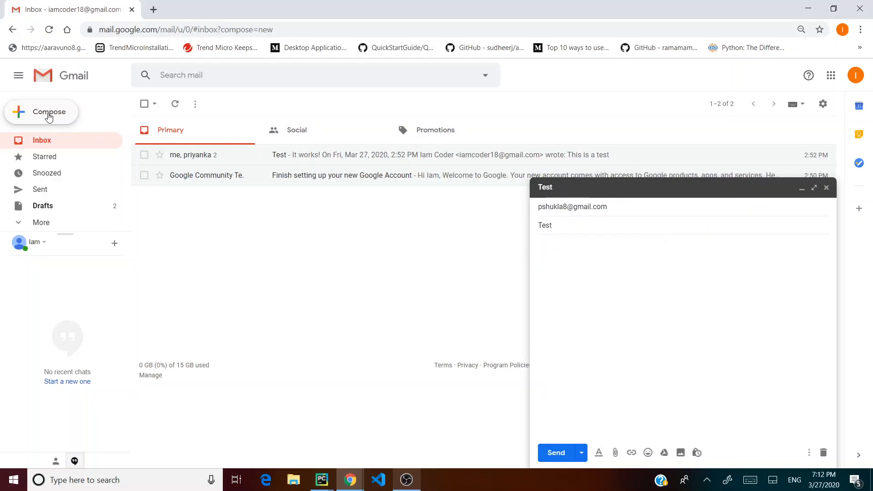
left_click(556, 453)
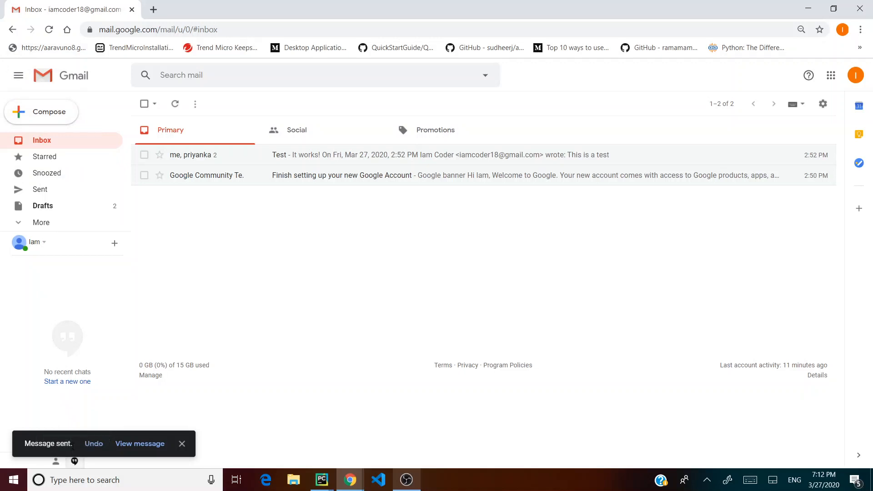
Open the Sent folder to confirm the Test emails are listed
left_click(94, 444)
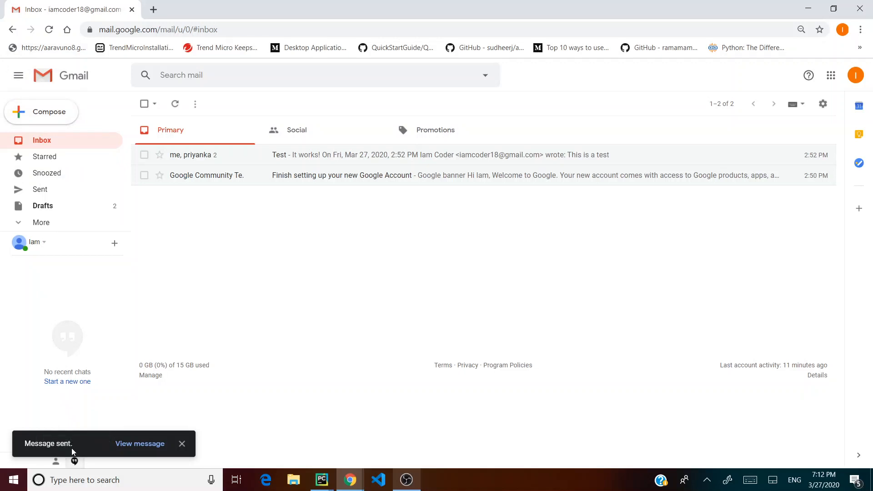
mouse_move(45, 189)
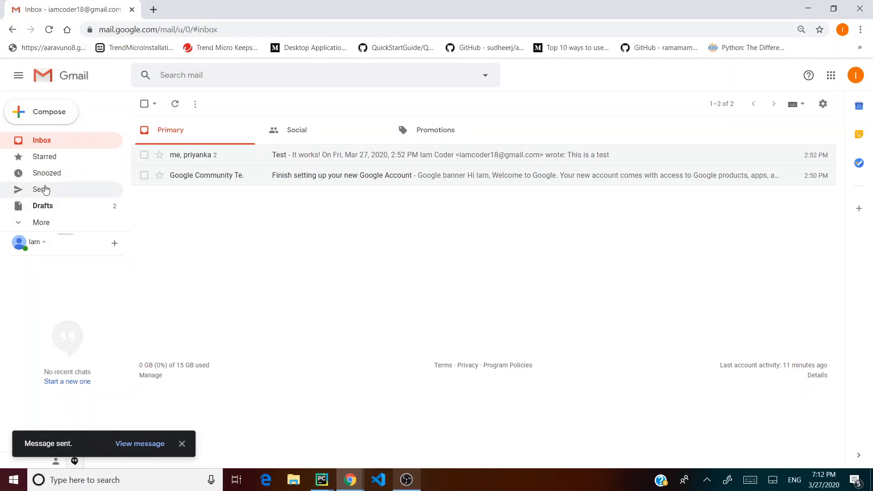
left_click(40, 189)
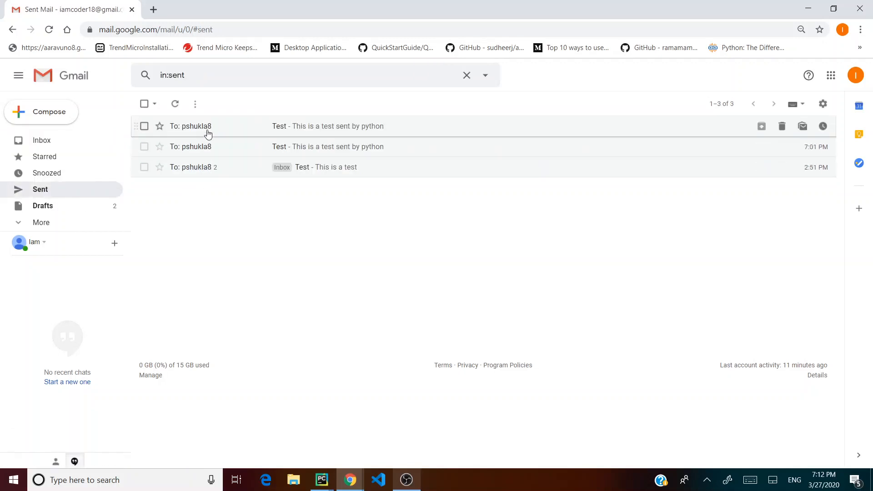
mouse_move(267, 134)
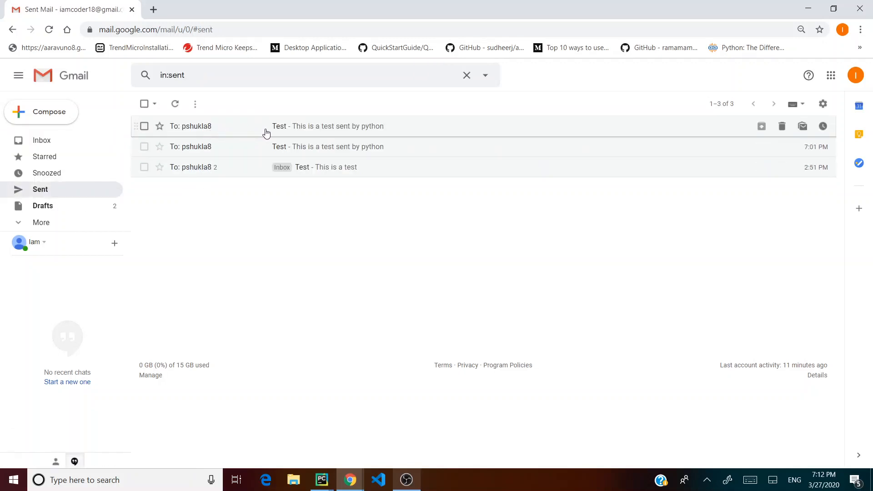
mouse_move(380, 134)
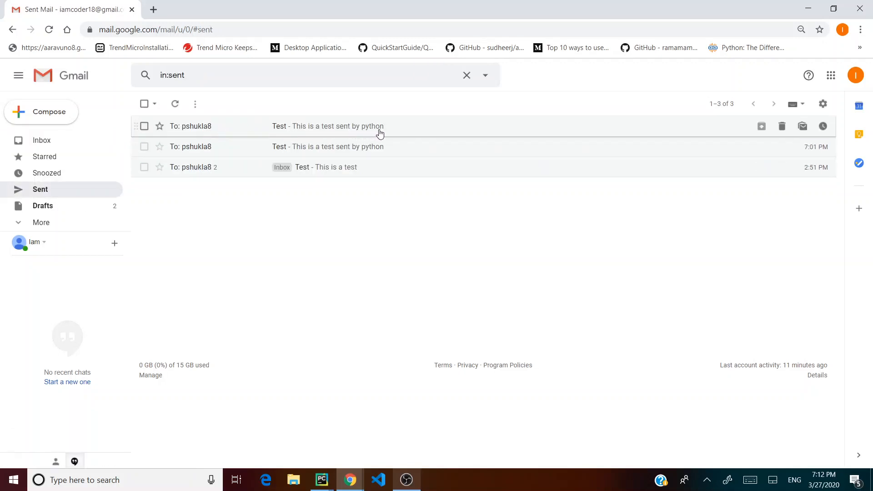